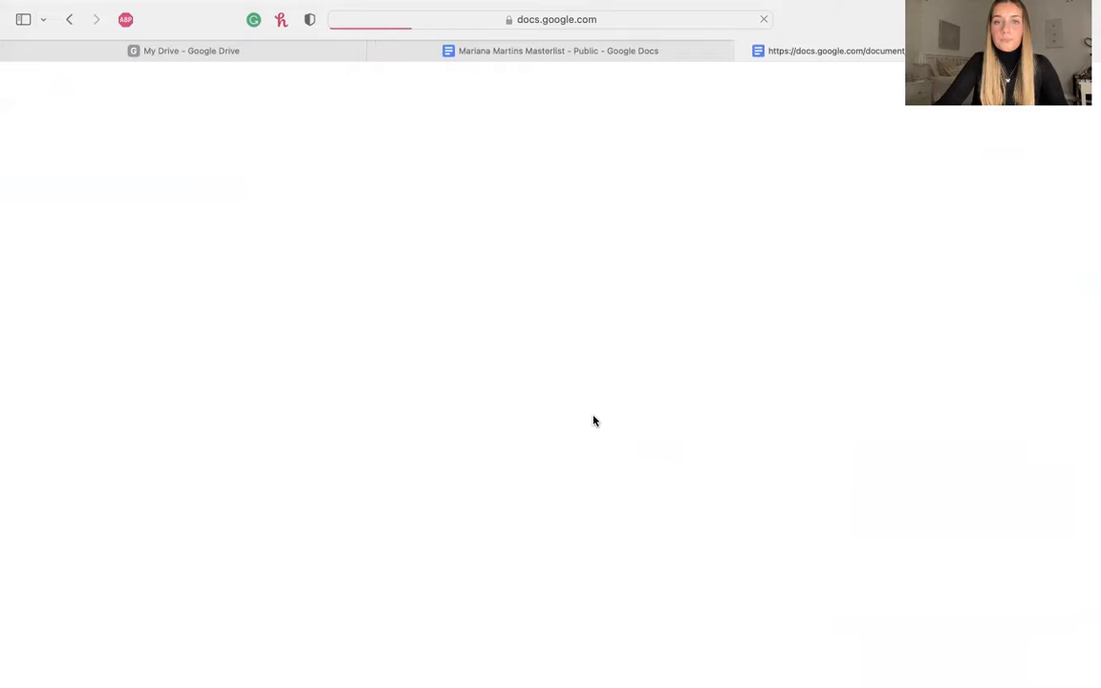
- Open the 'Invitation to Experts ~ 10/13/2021 - public' tab and scroll through its email draft
{"action": "left_click", "coordinate": [831, 51]}
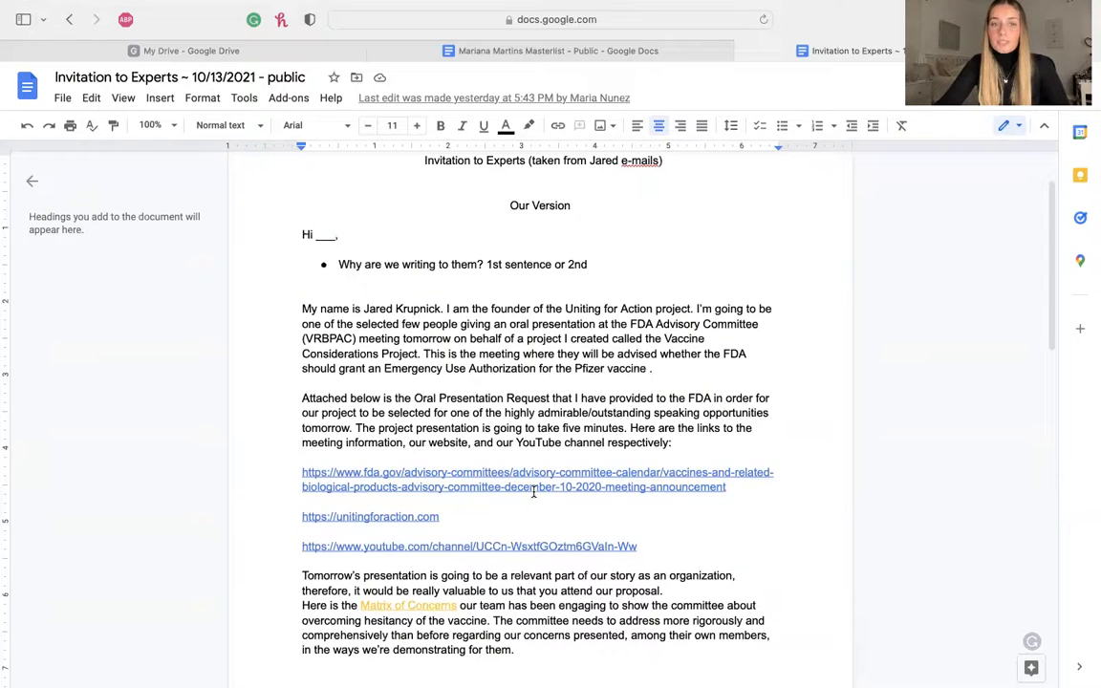
{"action": "scroll", "scroll_direction": "down", "scroll_amount": 3}
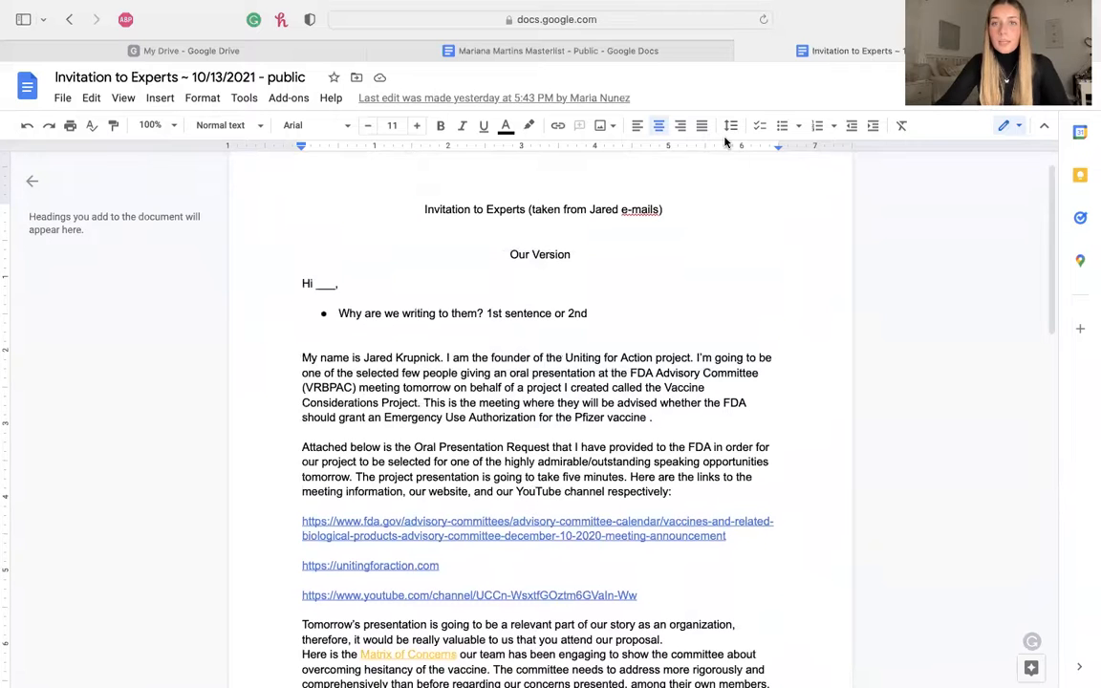
- Switch to the 'Press Release – 10/15/21 – Public' tab and scroll through the document
{"action": "left_click", "coordinate": [550, 51]}
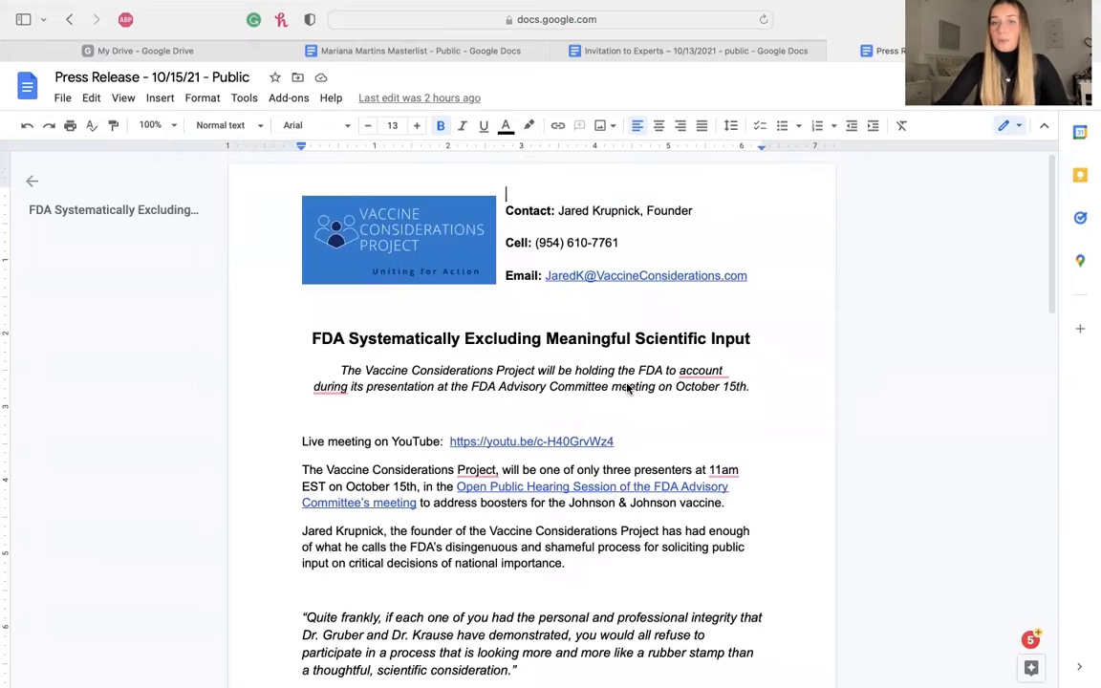
{"action": "mouse_move", "coordinate": [600, 468]}
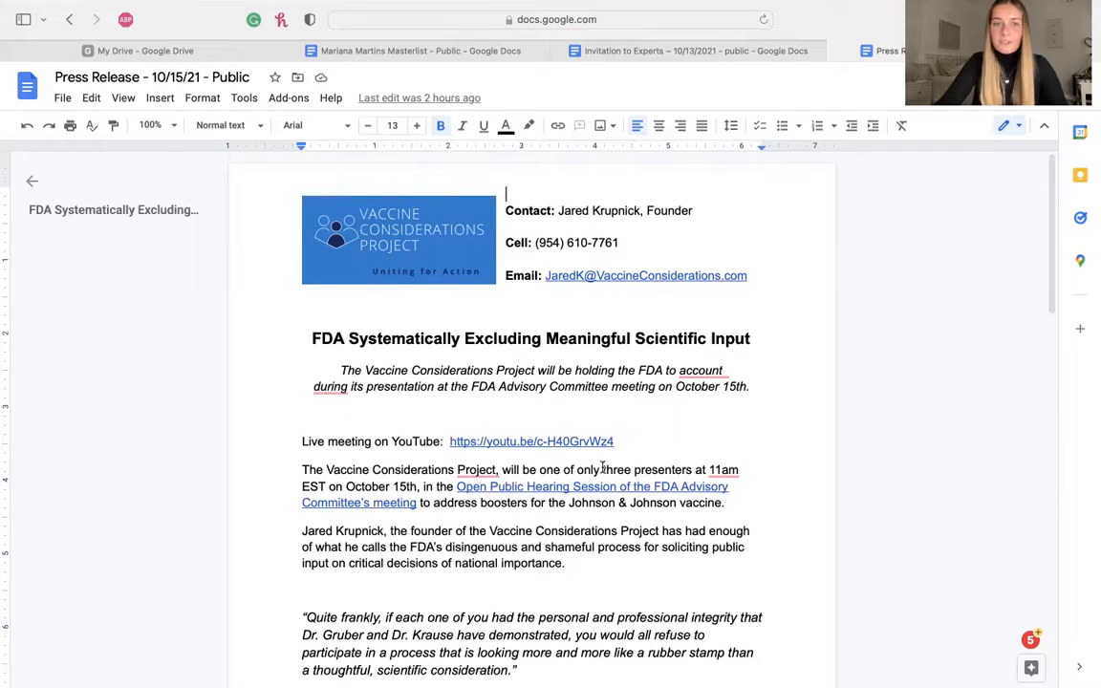
{"action": "scroll", "scroll_direction": "down", "scroll_amount": 3}
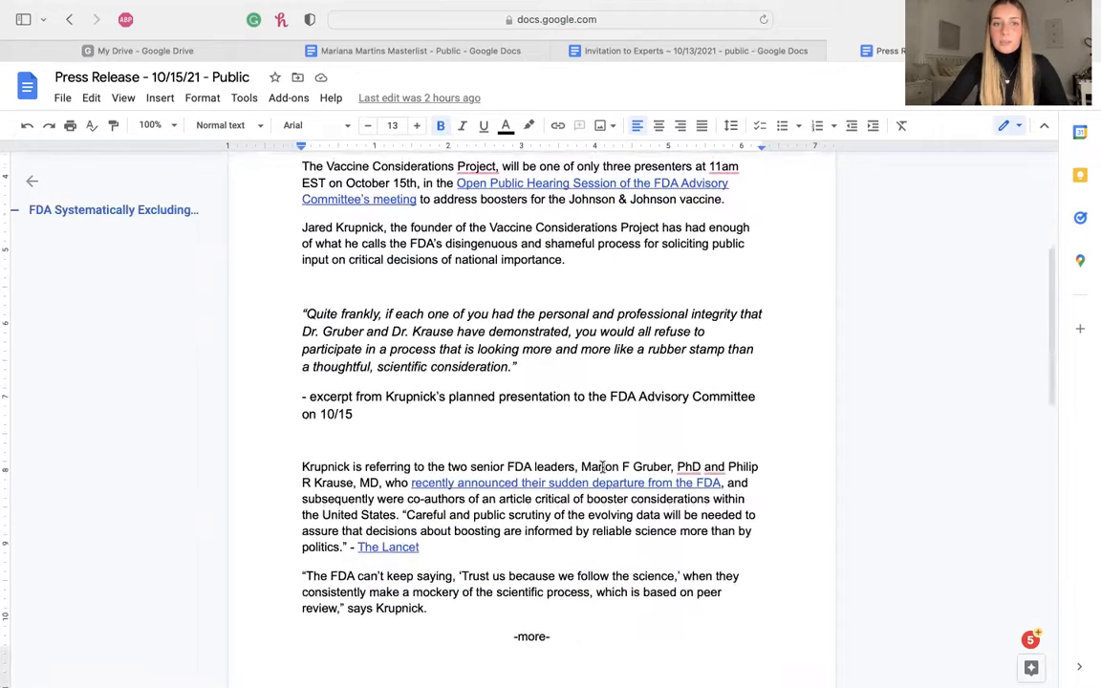
{"action": "scroll", "scroll_direction": "down", "scroll_amount": 3}
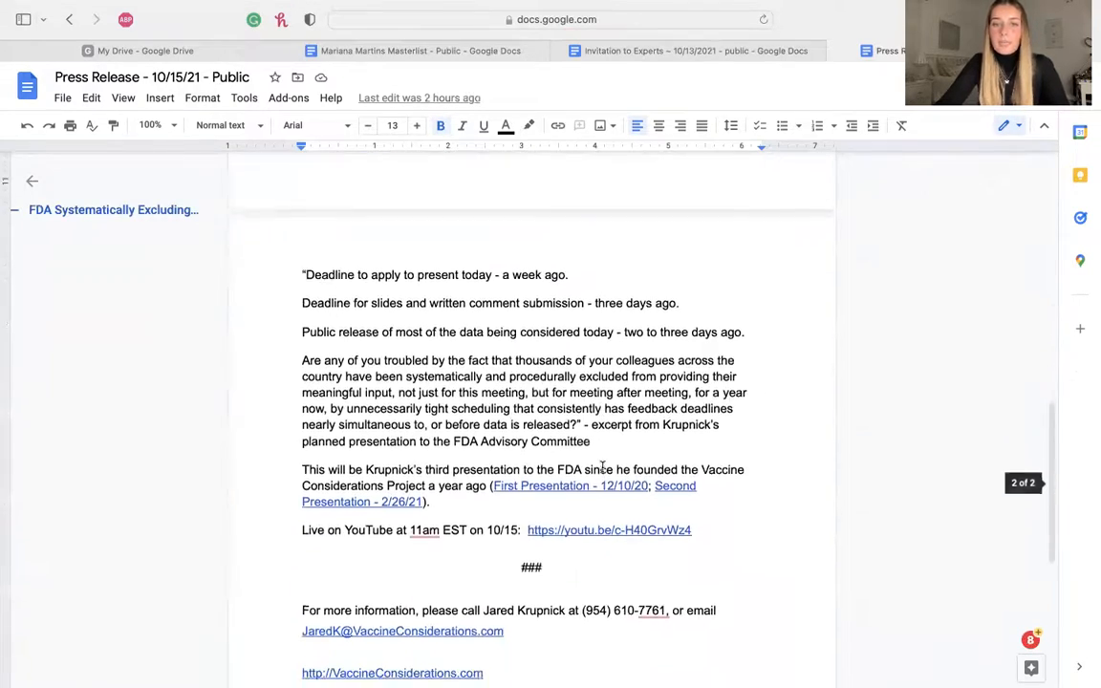
{"action": "scroll", "scroll_direction": "up", "scroll_amount": 3}
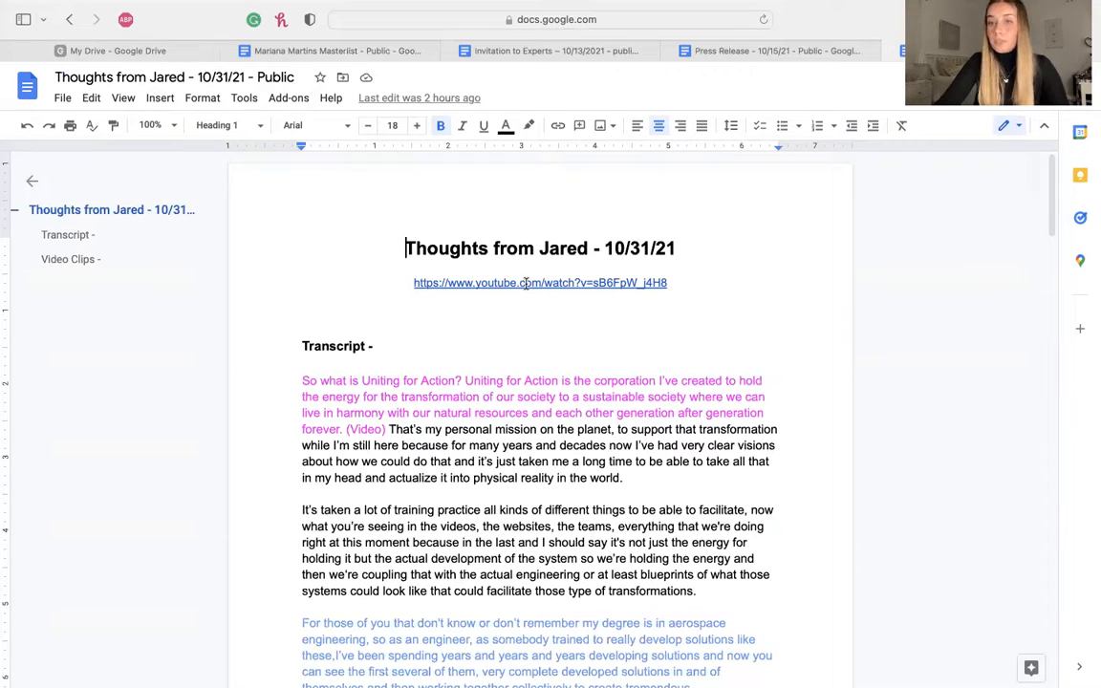
{"action": "scroll", "scroll_direction": "down", "scroll_amount": 3}
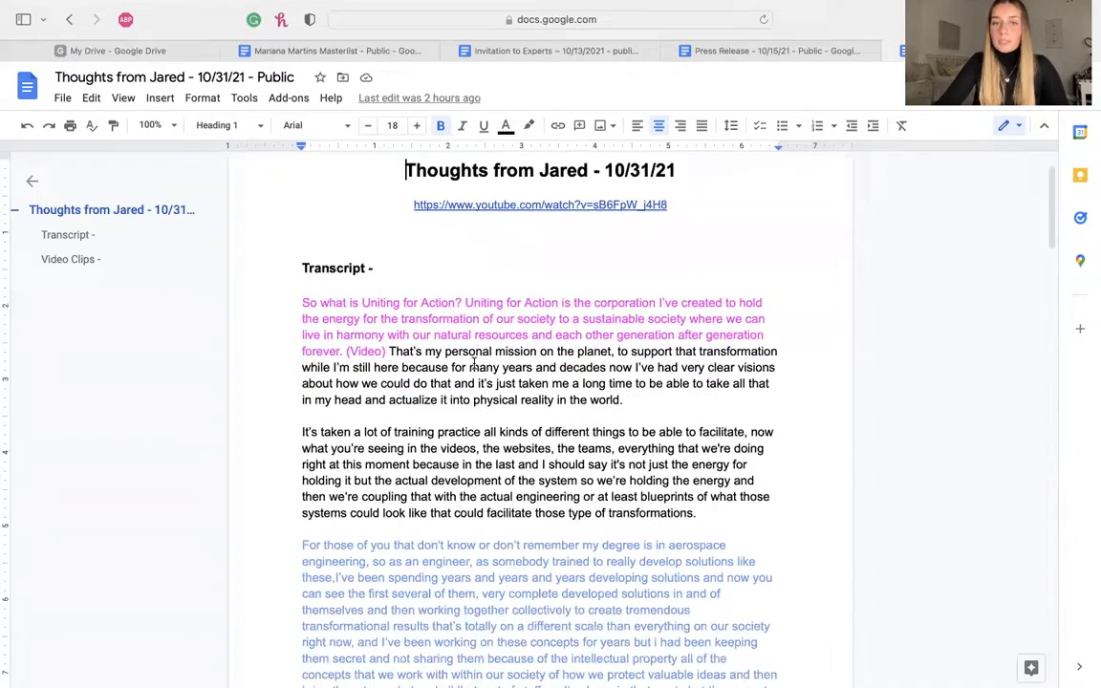
{"action": "scroll", "scroll_direction": "down", "scroll_amount": 3}
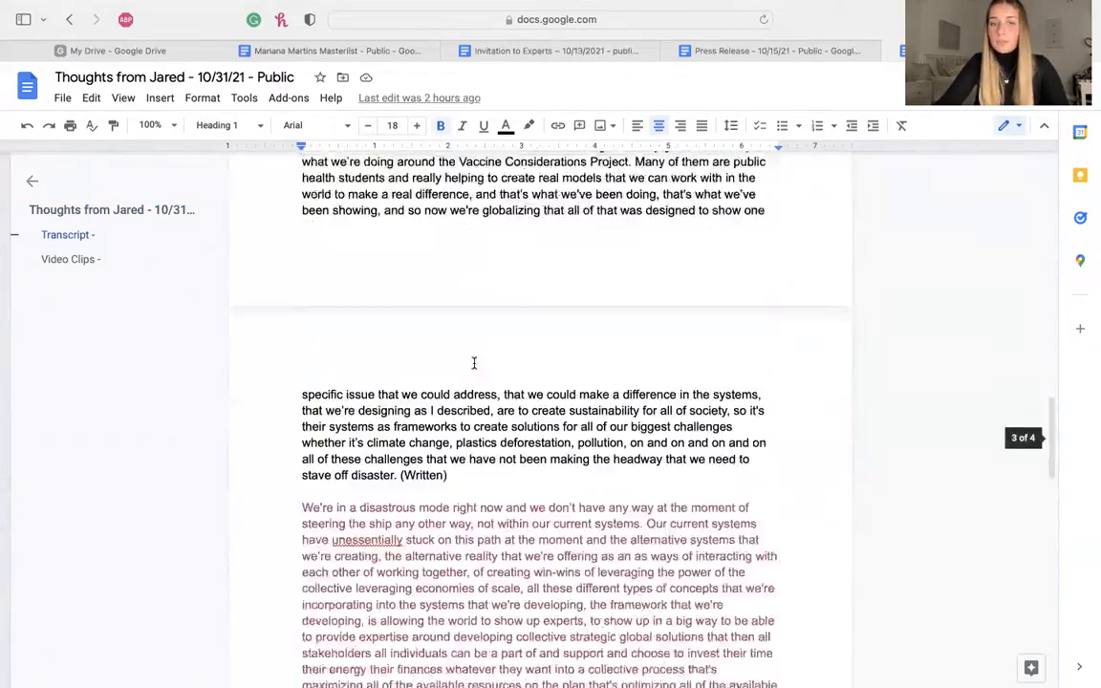
{"action": "scroll", "scroll_direction": "down", "scroll_amount": 3}
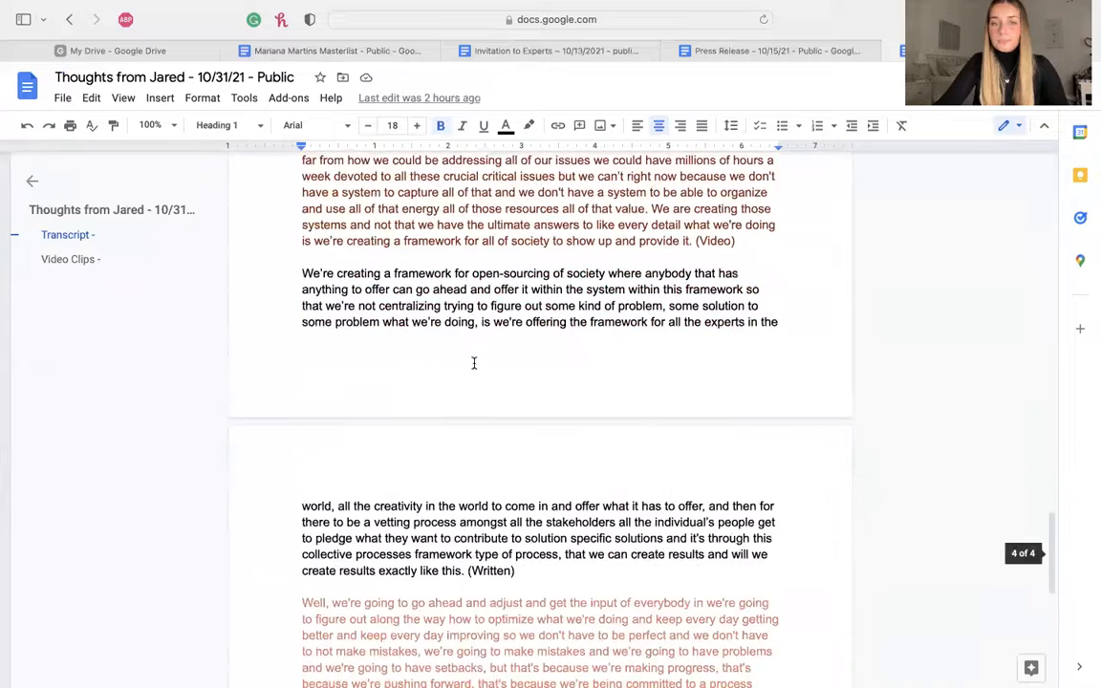
{"action": "scroll", "scroll_direction": "down", "scroll_amount": 3}
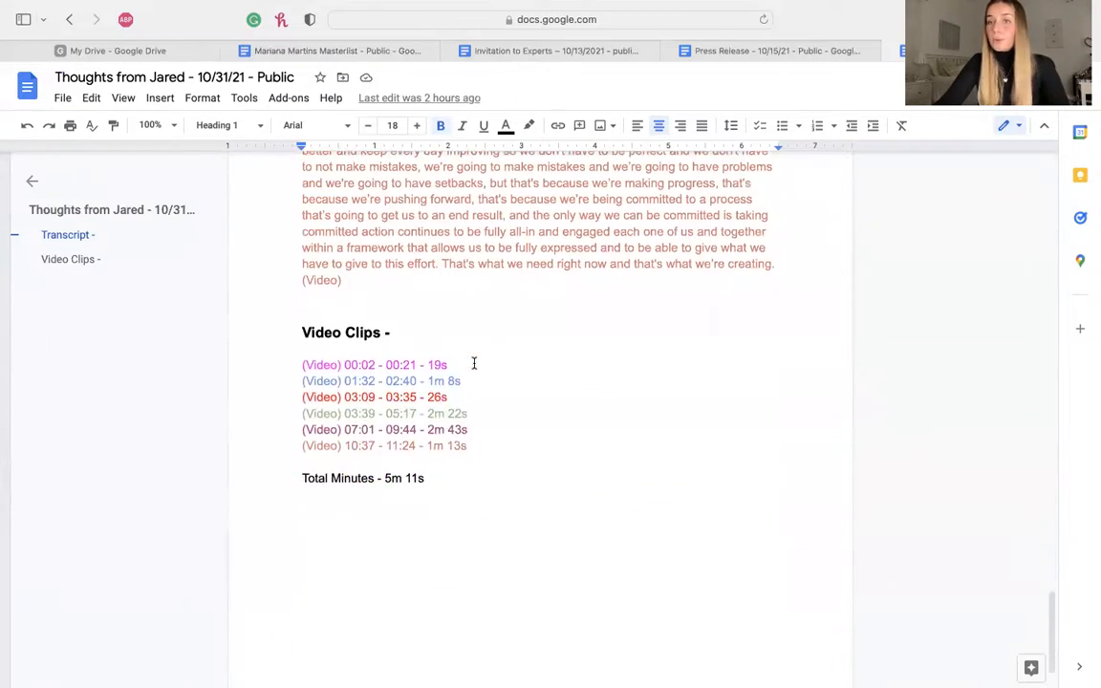